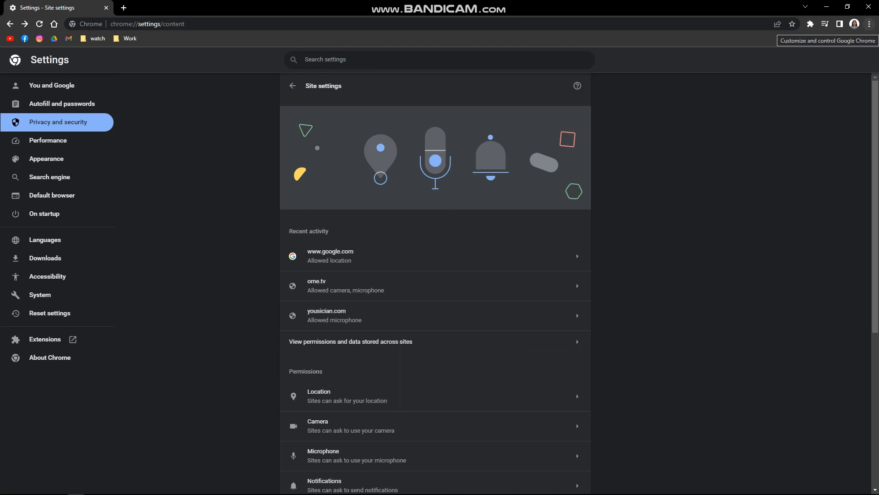
- In Chrome's camera site settings, select OBS Virtual Camera as the default camera
{"action": "left_click", "coordinate": [870, 24]}
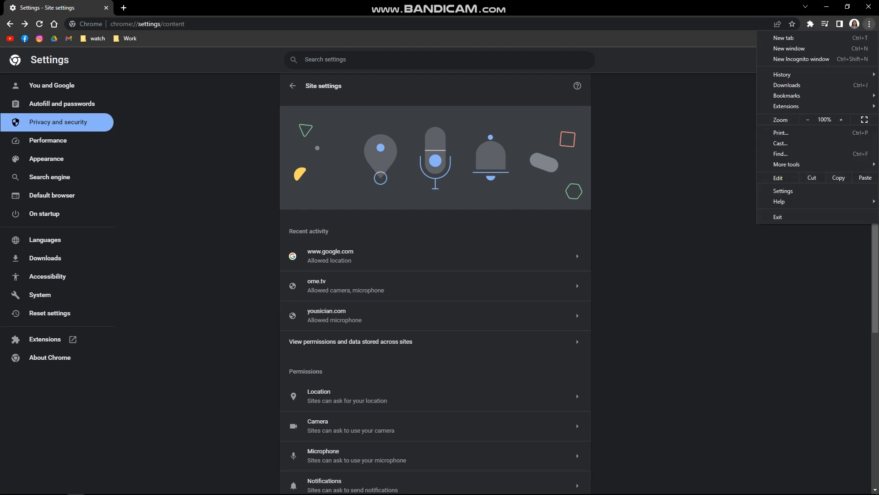
{"action": "mouse_move", "coordinate": [782, 190]}
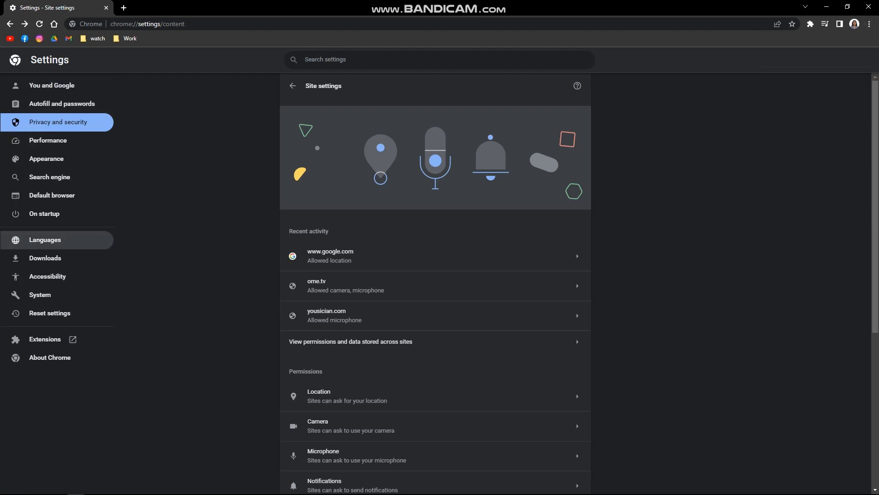
{"action": "mouse_move", "coordinate": [51, 85]}
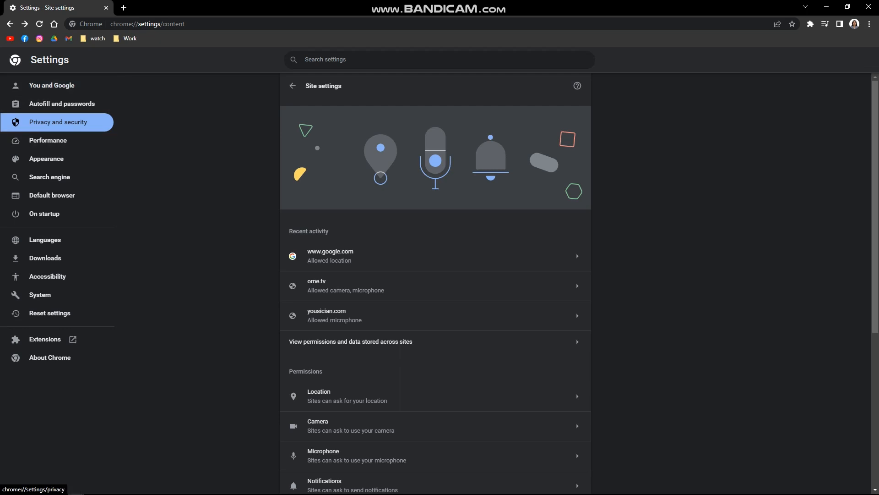
{"action": "scroll", "scroll_direction": "down", "scroll_amount": 3}
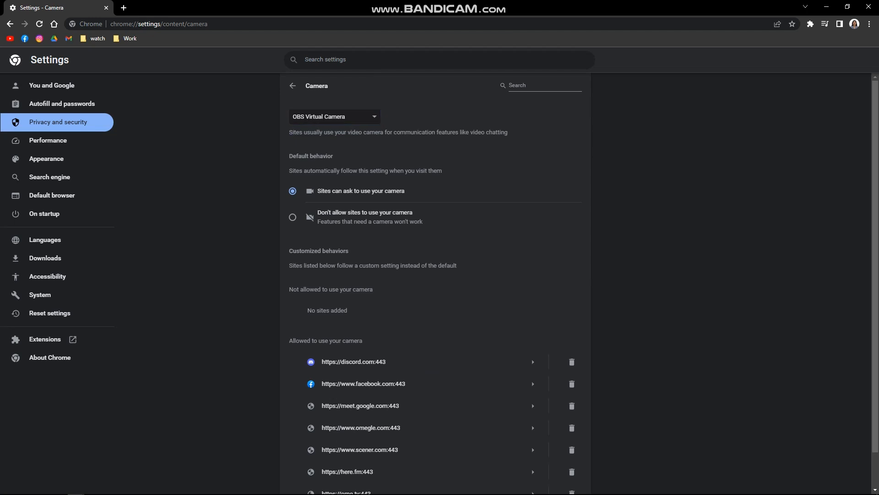
{"action": "left_click", "coordinate": [335, 117]}
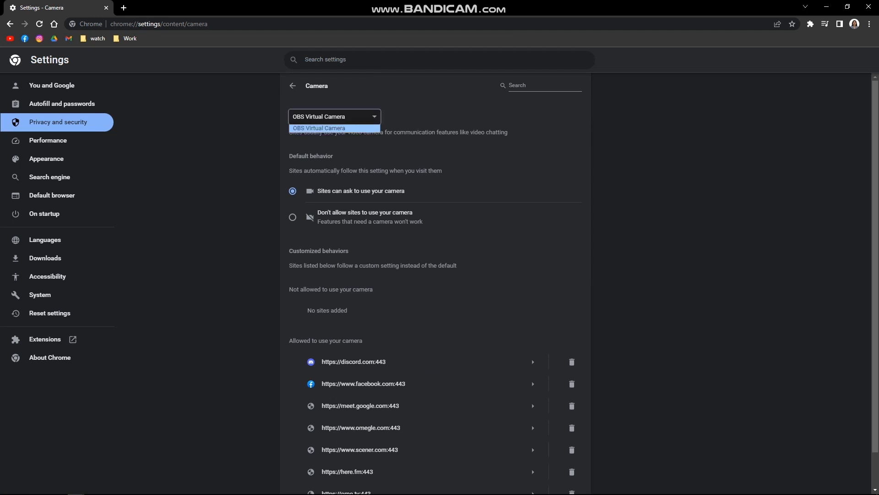
{"action": "left_click", "coordinate": [292, 85]}
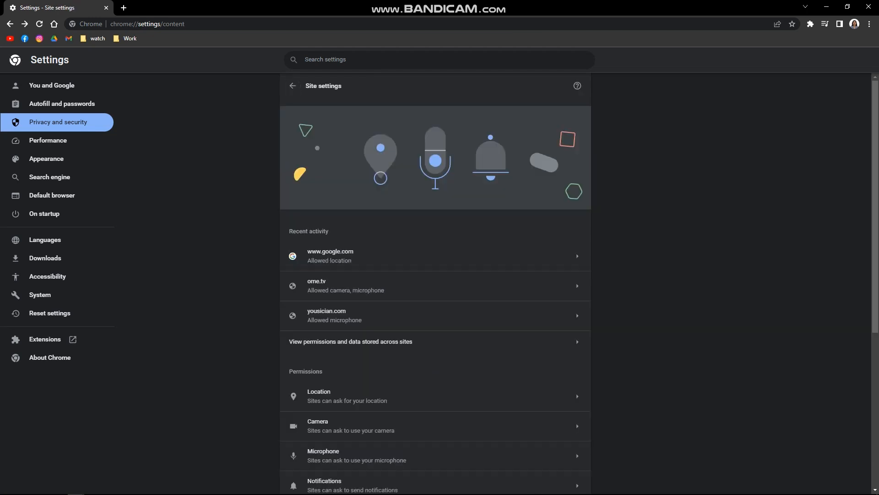
- In the microphone site settings, toggle 'Don't allow sites' then restore 'Sites can ask to use your microphone'
{"action": "scroll", "scroll_direction": "down", "scroll_amount": 3}
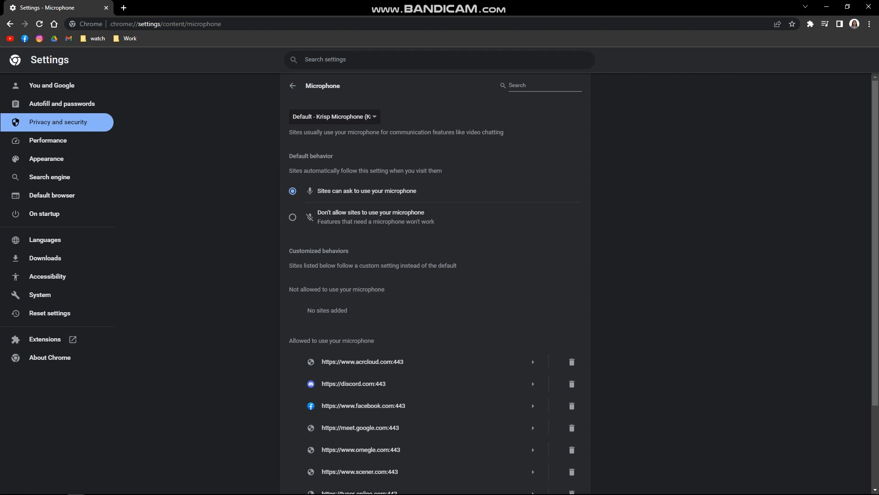
{"action": "left_click", "coordinate": [292, 217]}
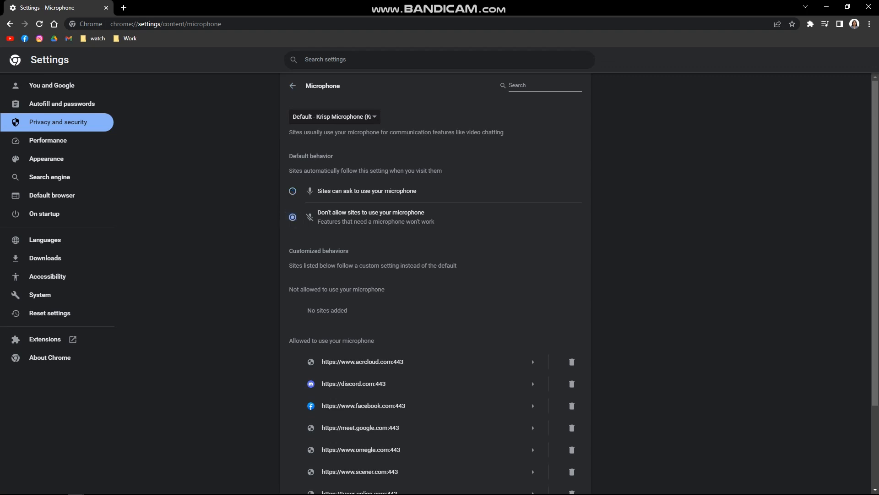
{"action": "left_click", "coordinate": [293, 190]}
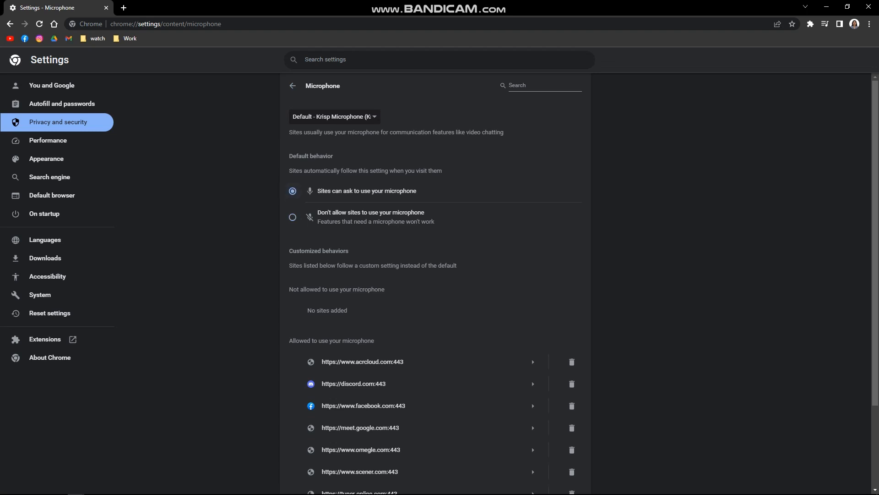
{"action": "left_click", "coordinate": [293, 85]}
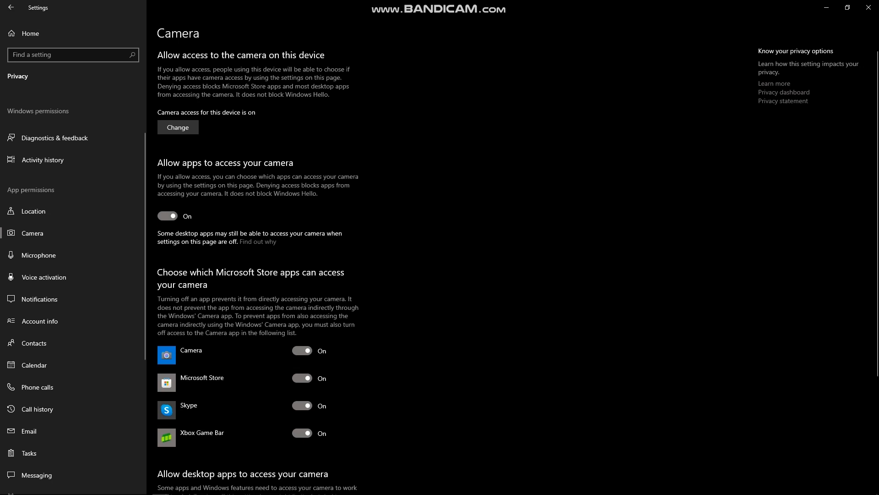
- Toggle app camera access off and back on, then move to the Microphone privacy page
{"action": "left_click", "coordinate": [167, 216]}
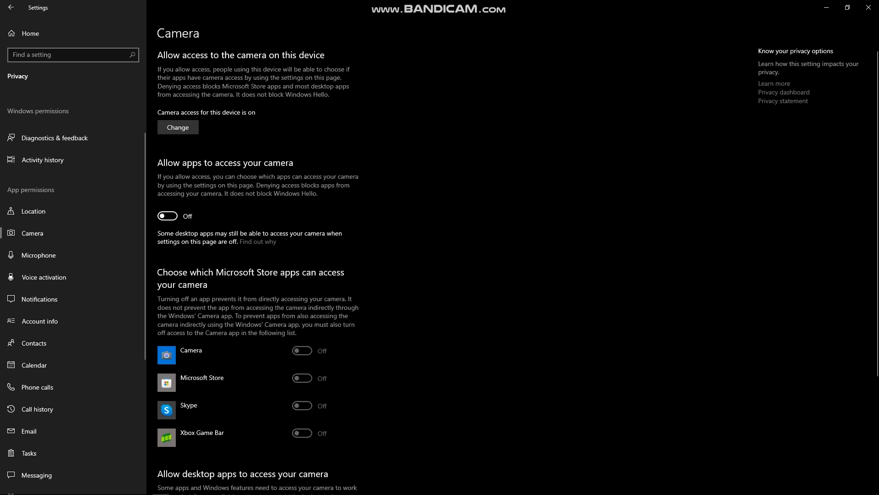
{"action": "left_click", "coordinate": [167, 216]}
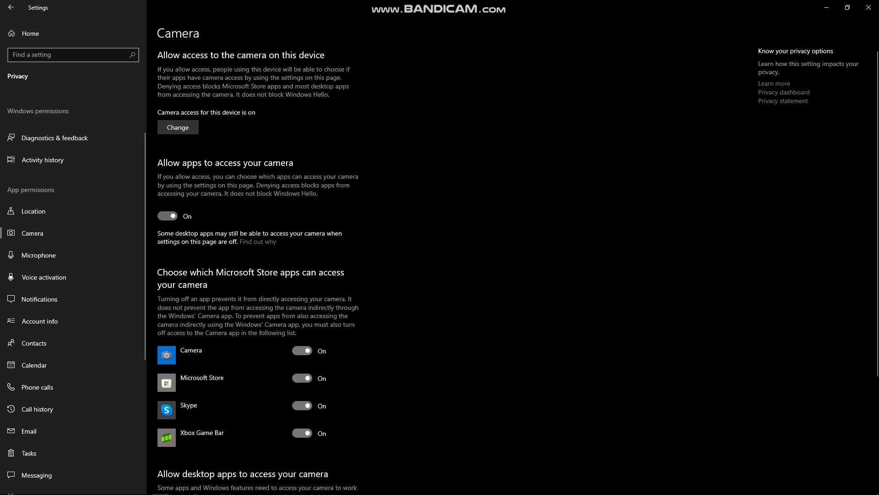
{"action": "left_click", "coordinate": [39, 254]}
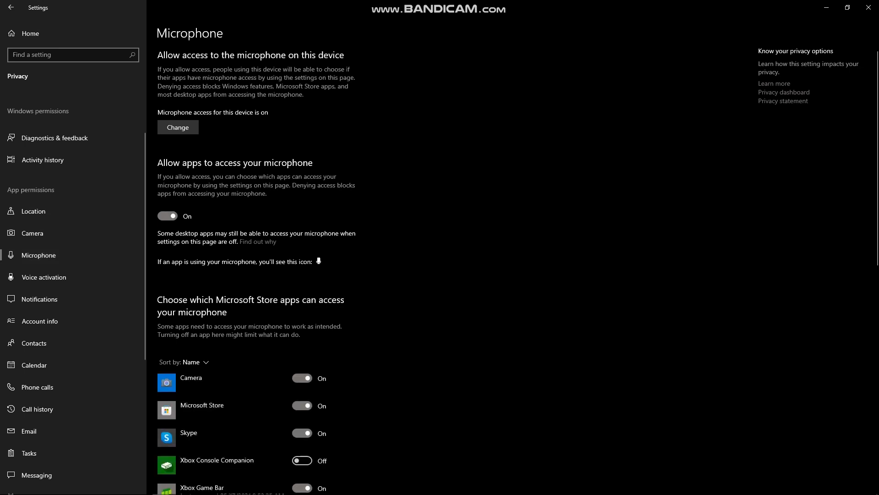